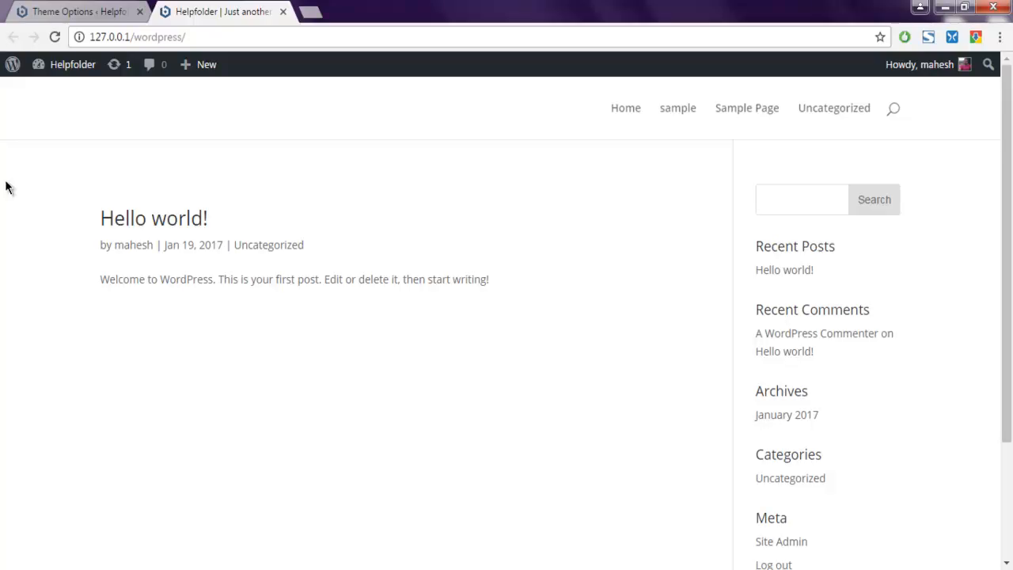
scroll(down, 3)
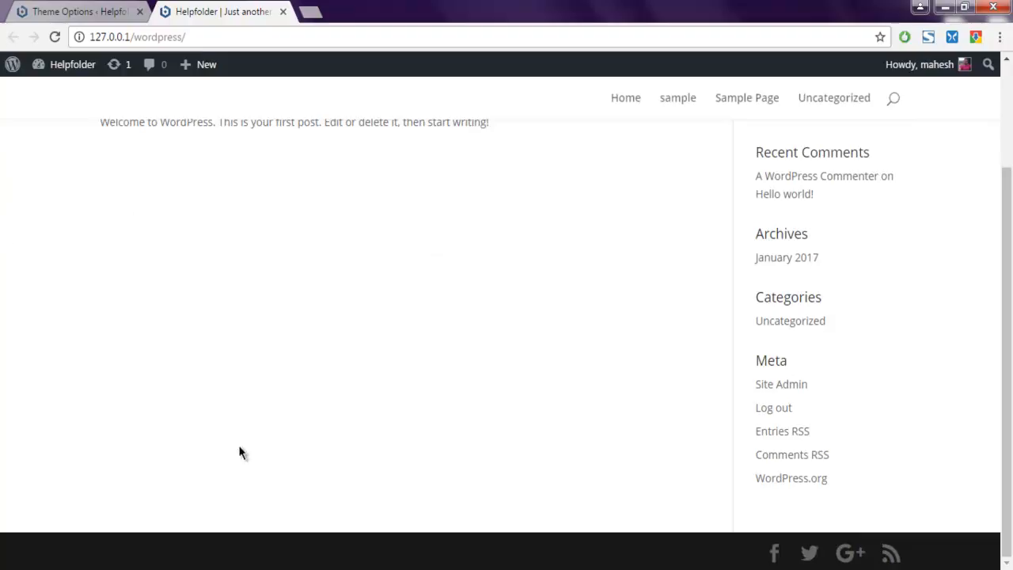
mouse_move(201, 548)
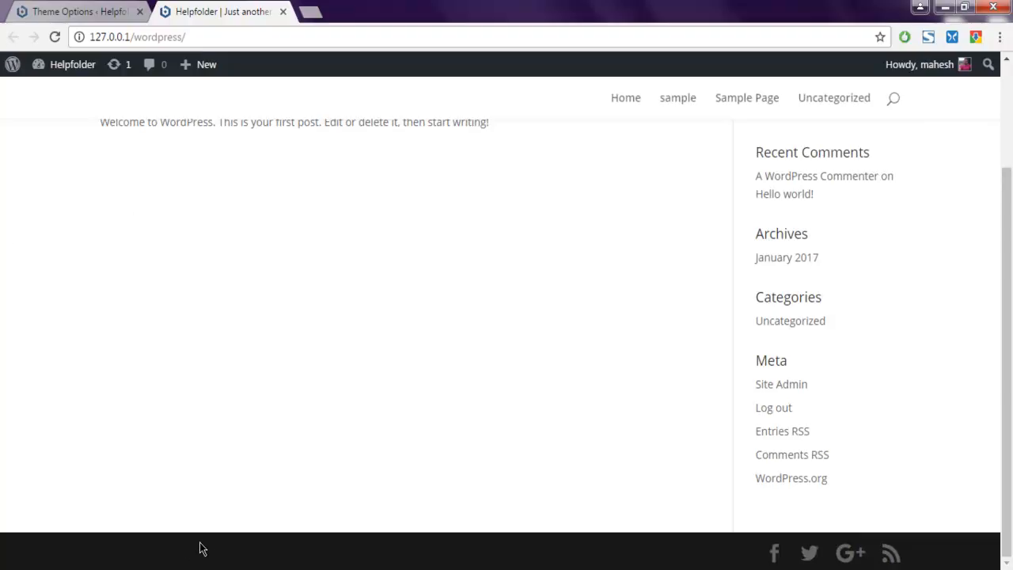
mouse_move(219, 547)
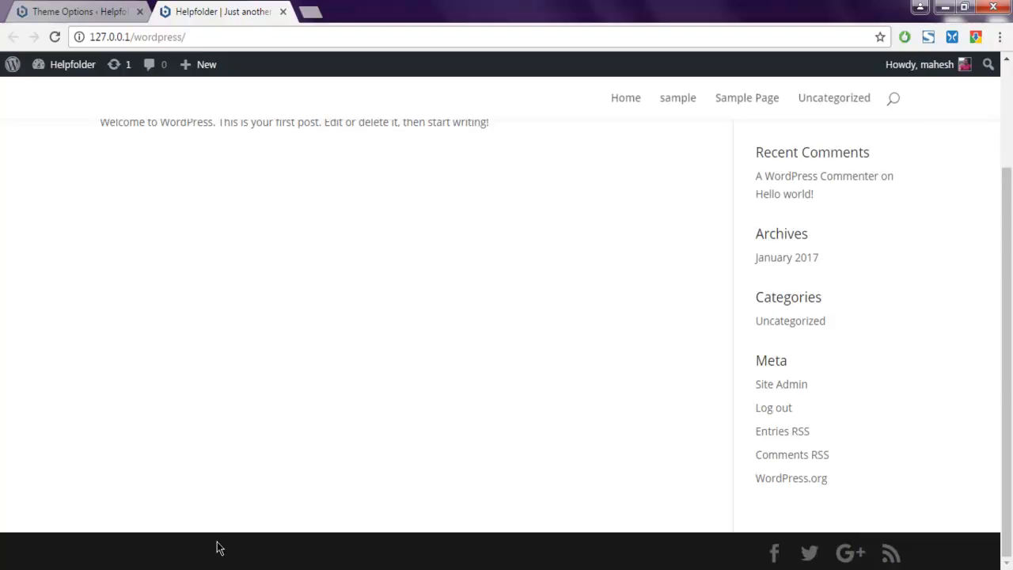
mouse_move(375, 556)
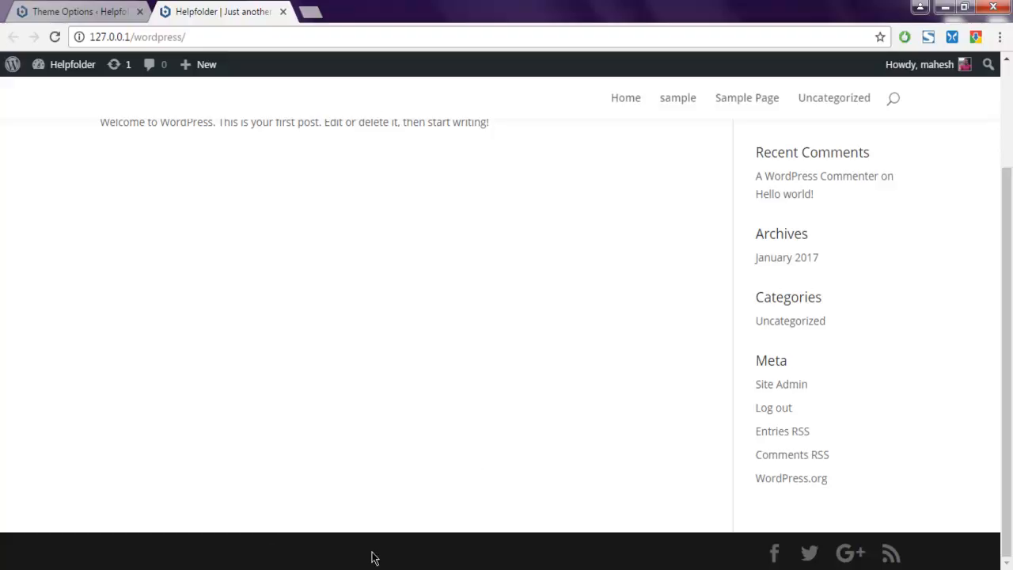
mouse_move(482, 503)
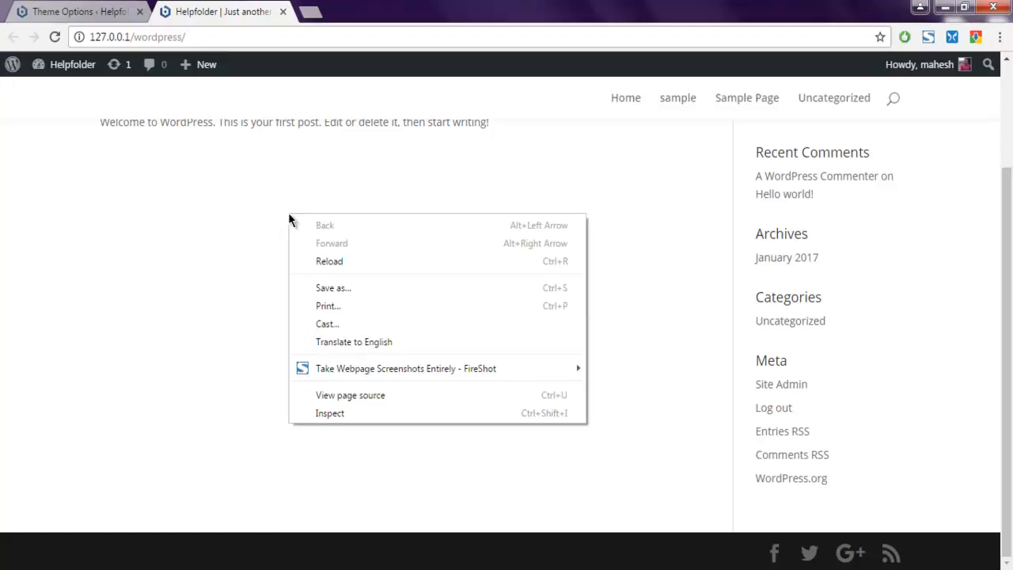
mouse_move(329, 412)
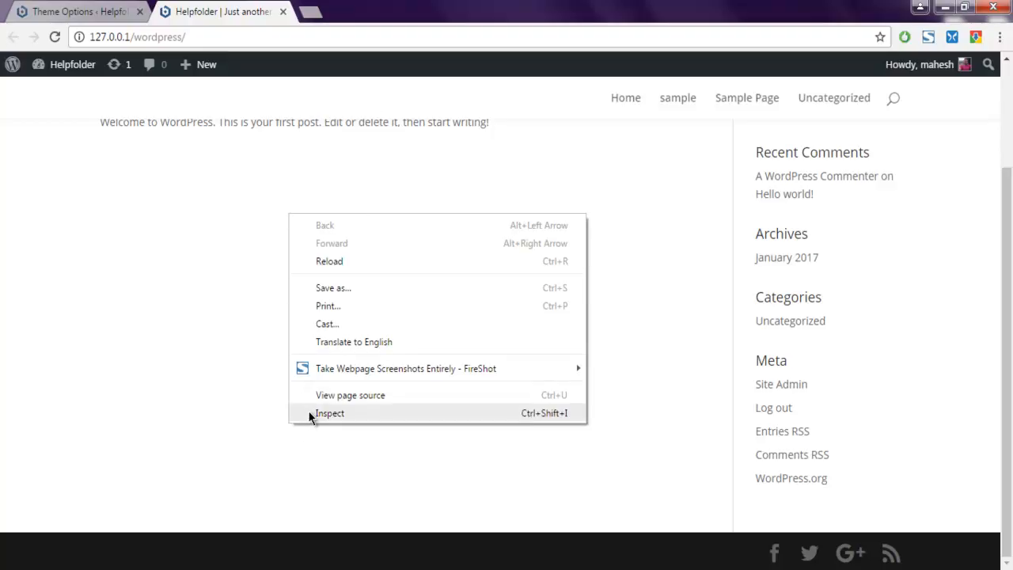
click(329, 412)
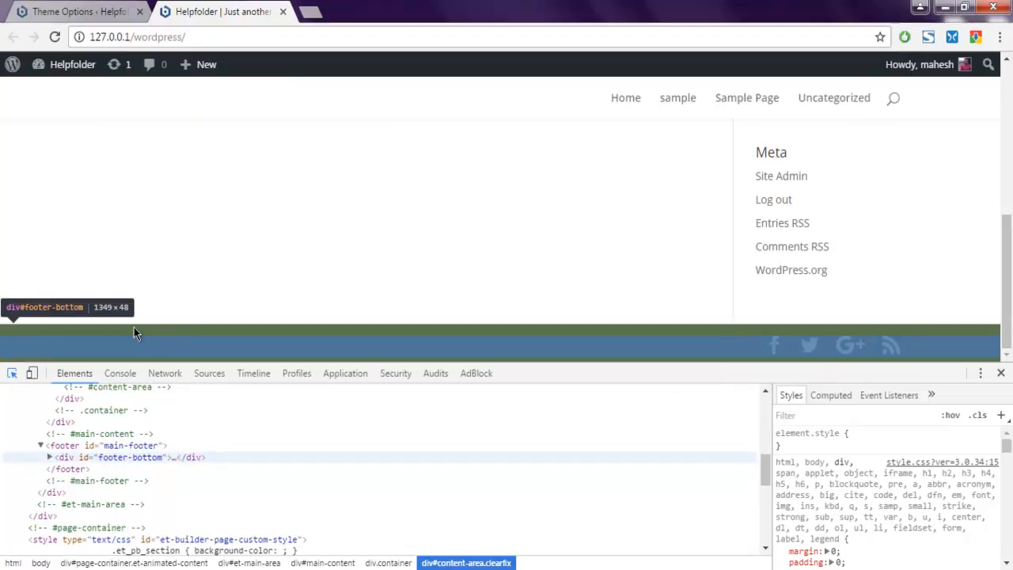
click(49, 458)
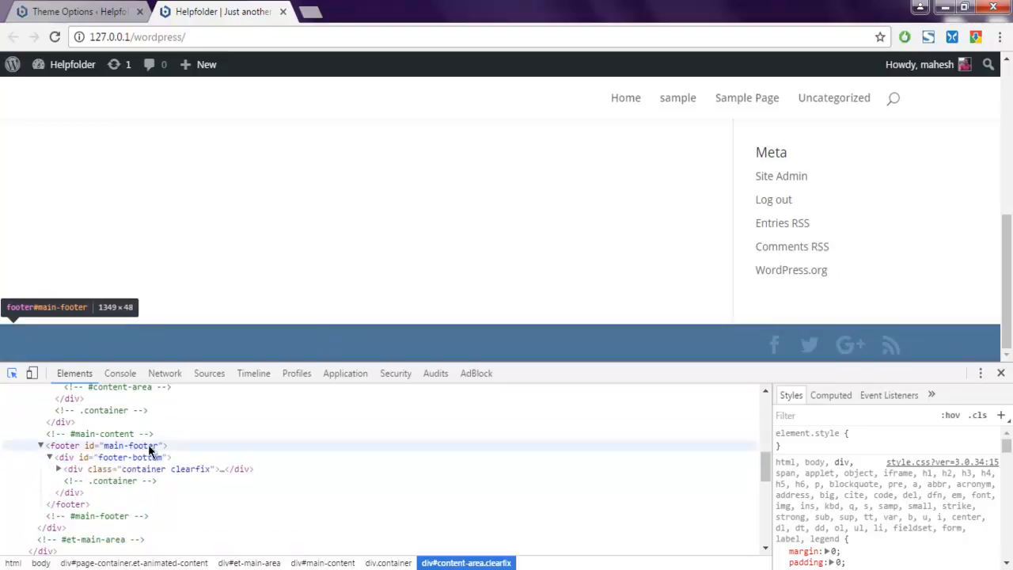
mouse_move(146, 457)
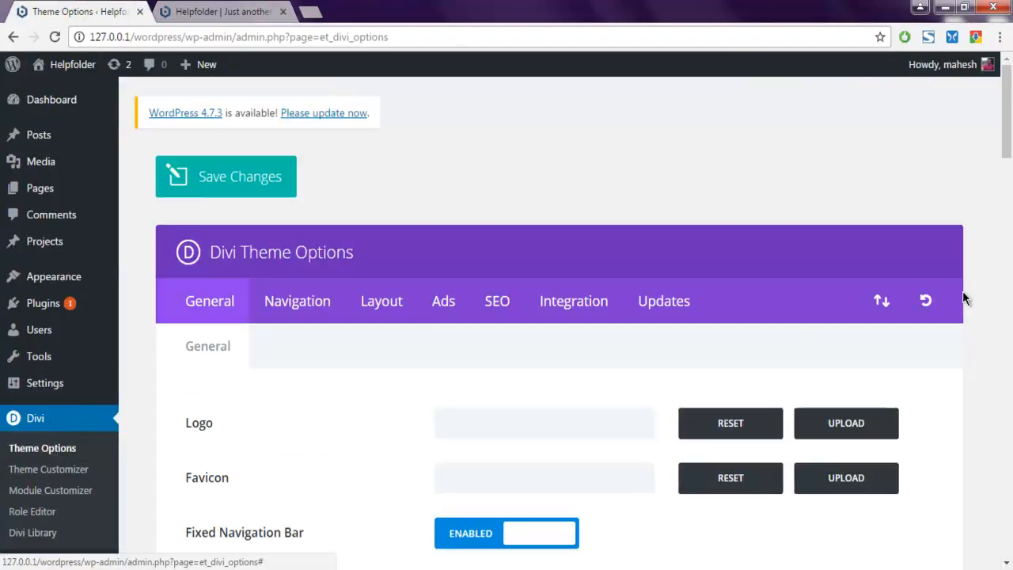
scroll(down, 3)
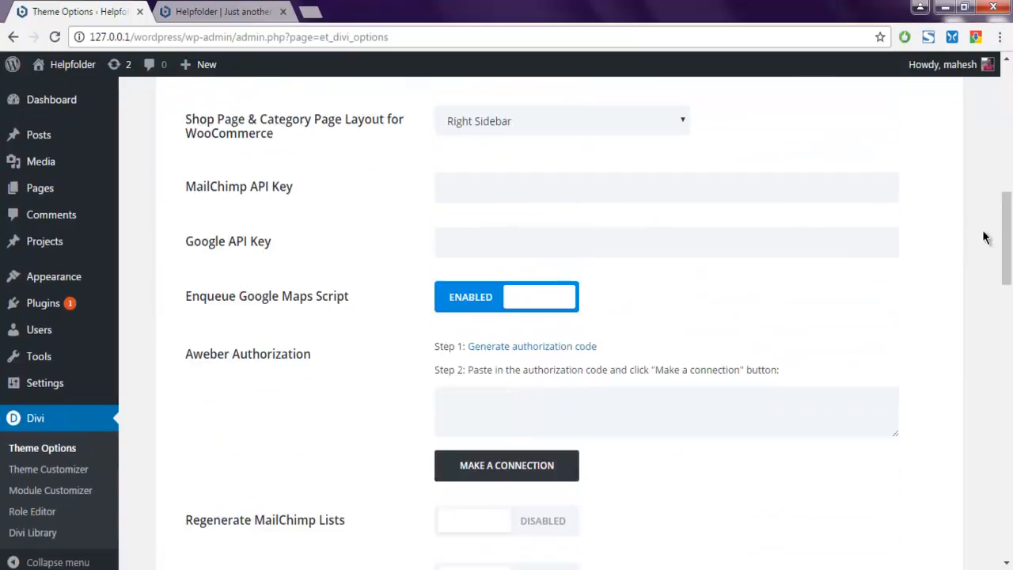
scroll(down, 3)
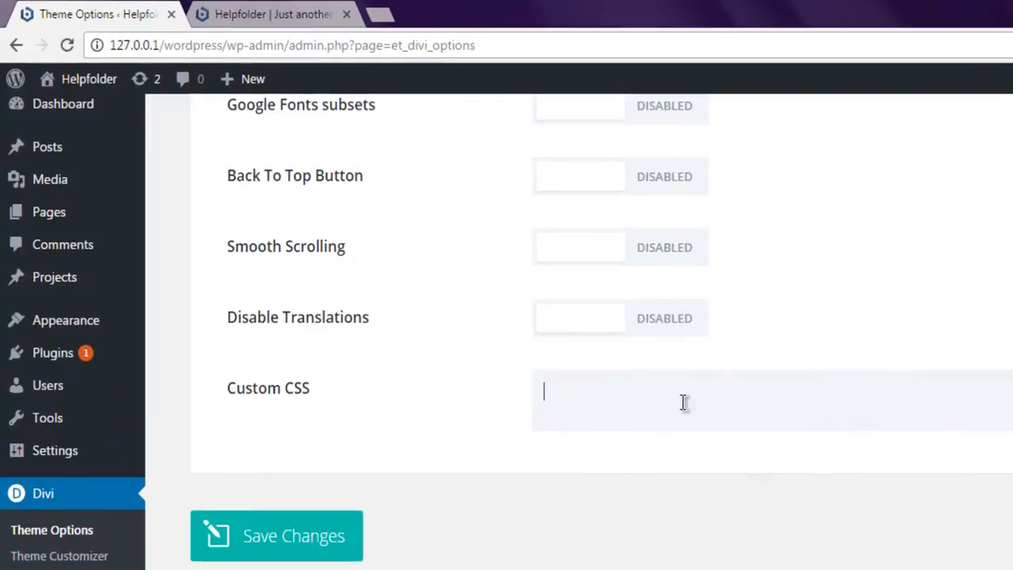
text(#)
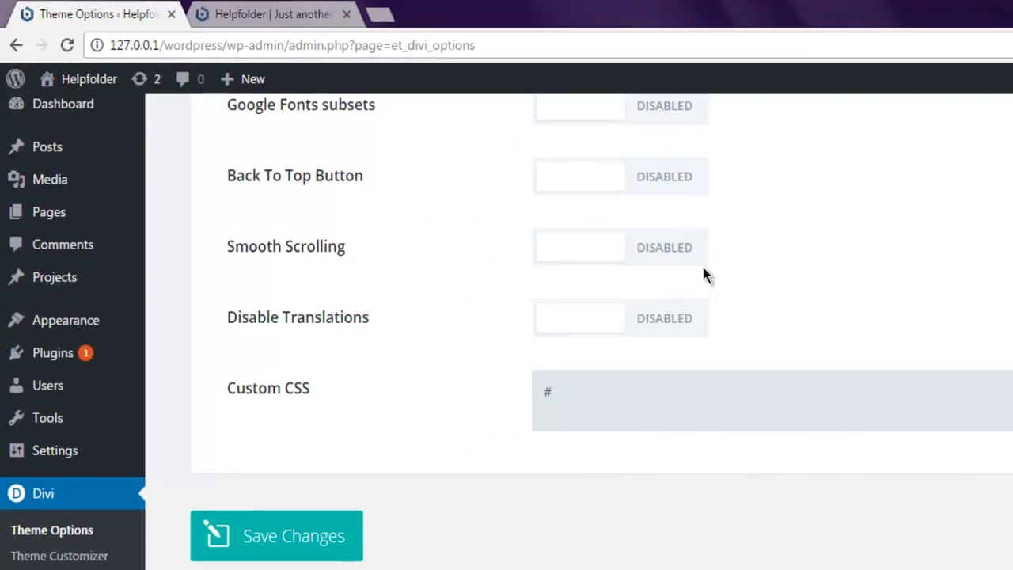
text(main-foote)
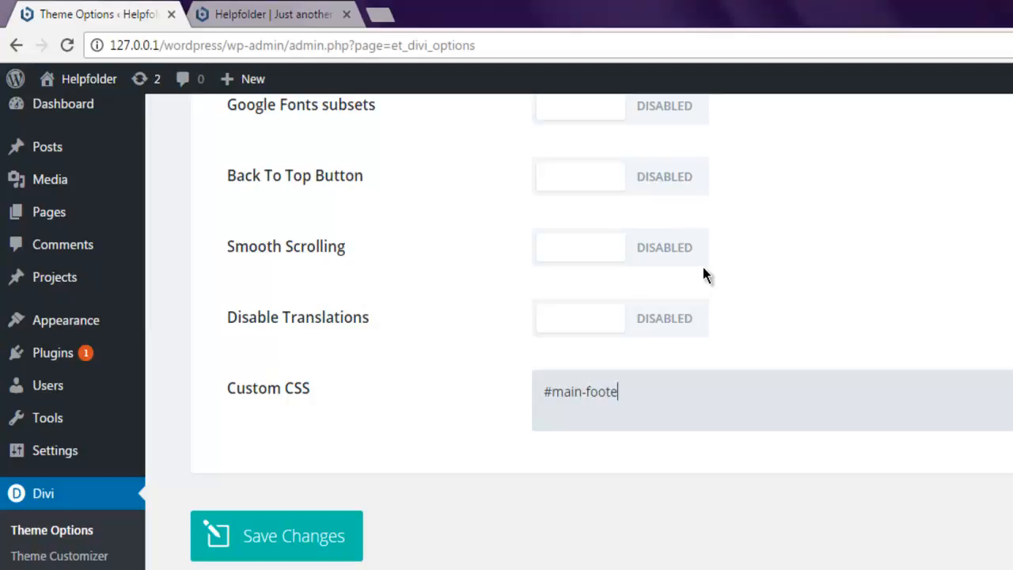
text(r, #)
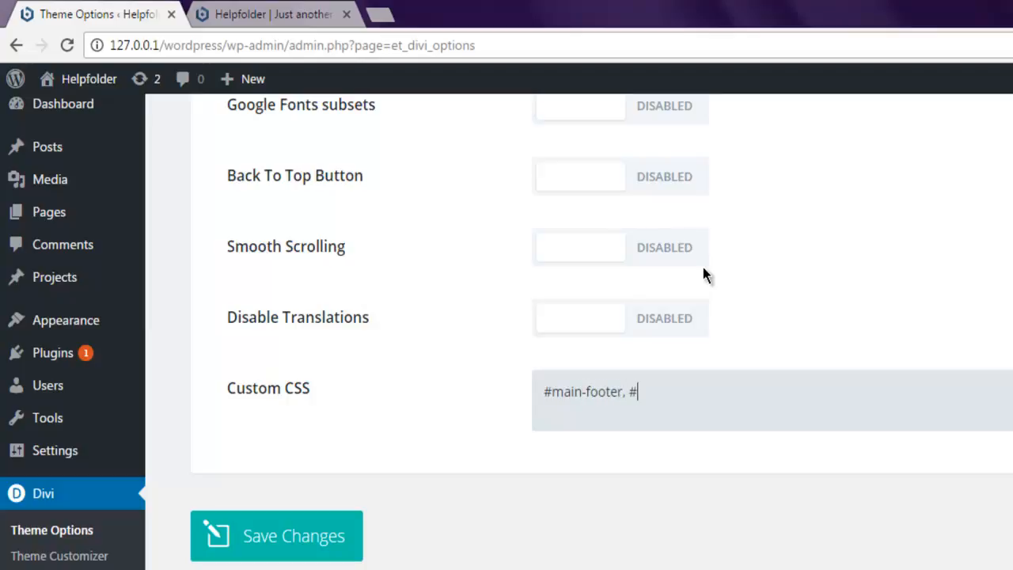
text(foot)
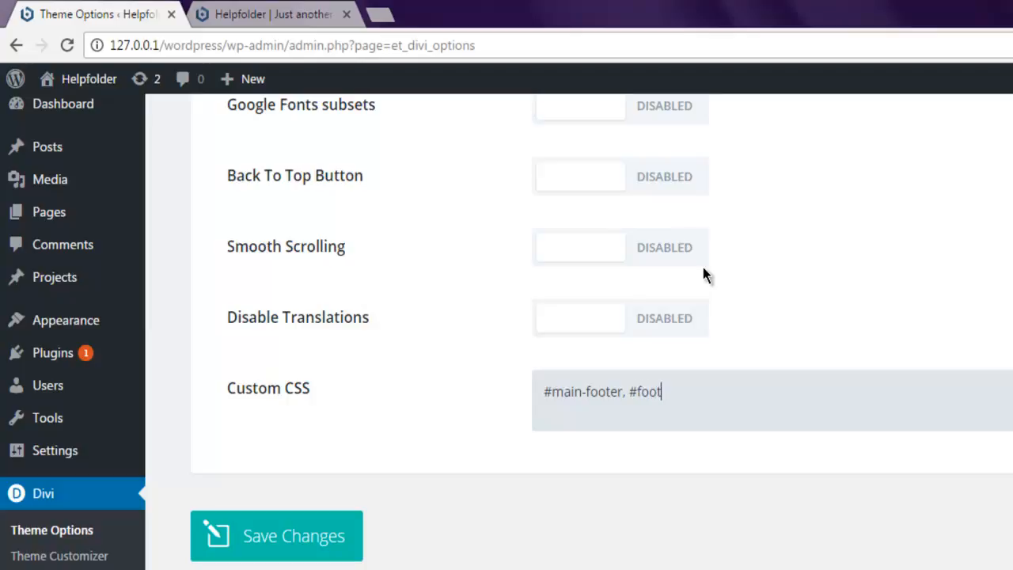
text(er-b)
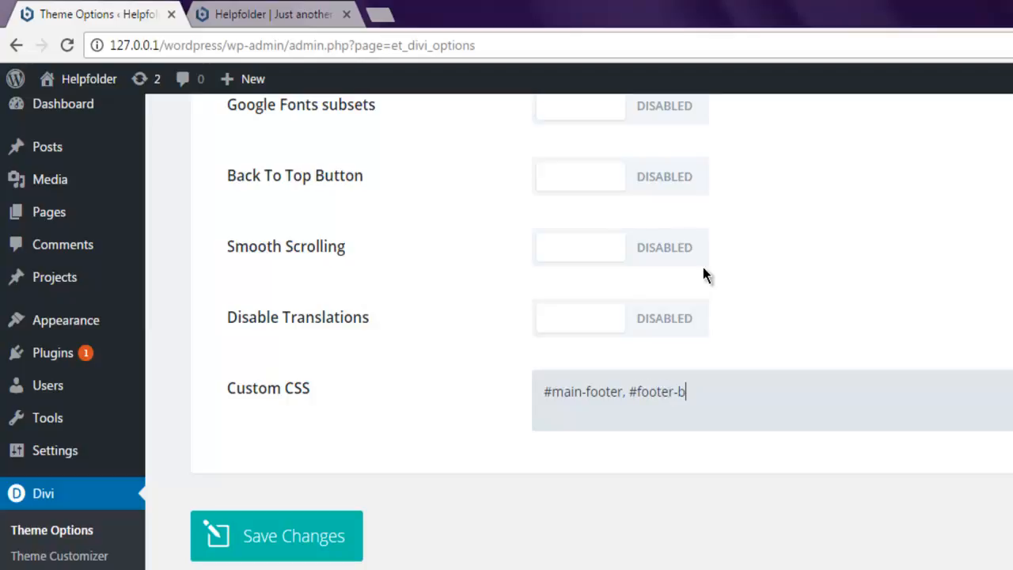
text(ottom{)
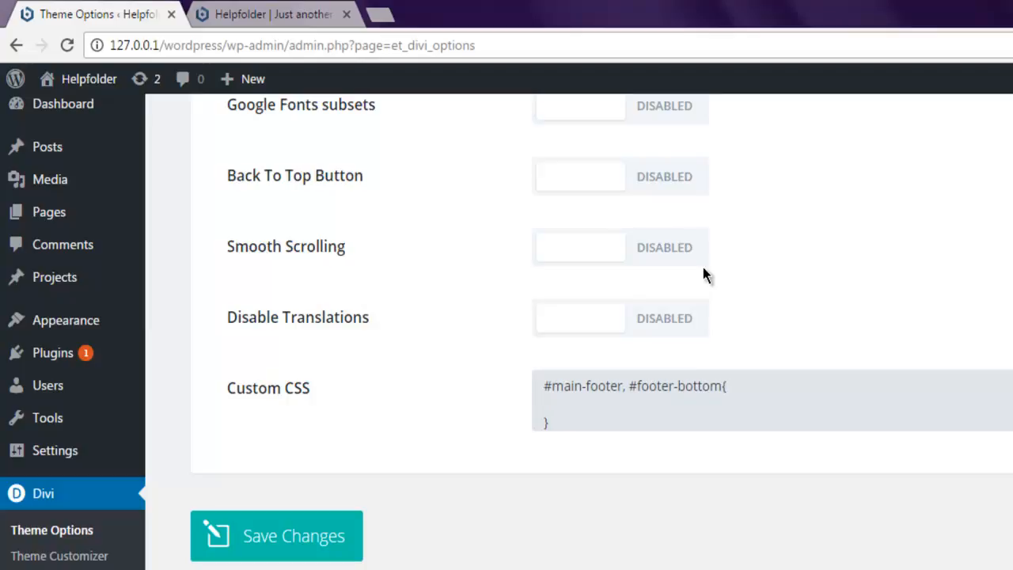
click(546, 404)
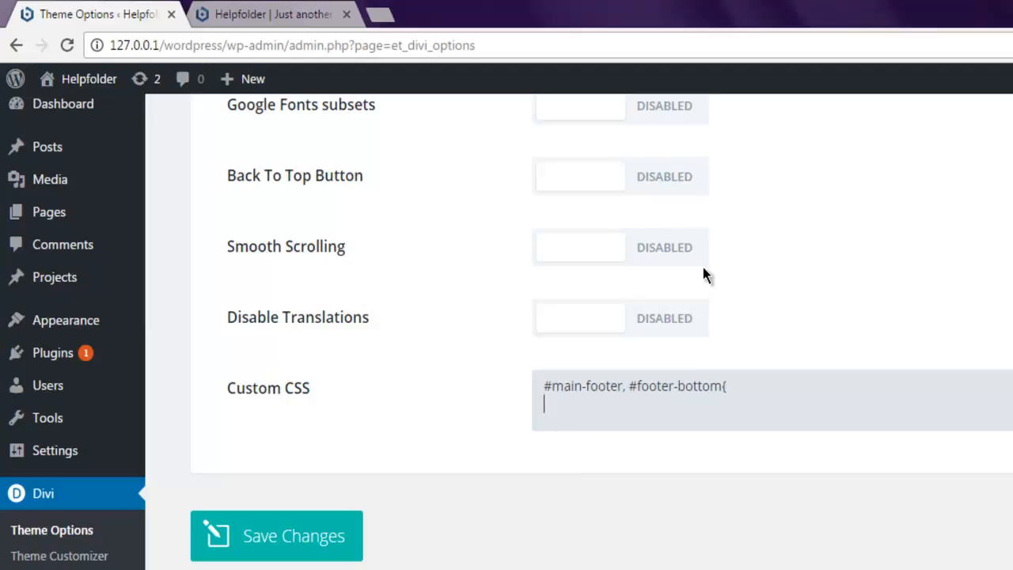
text(background)
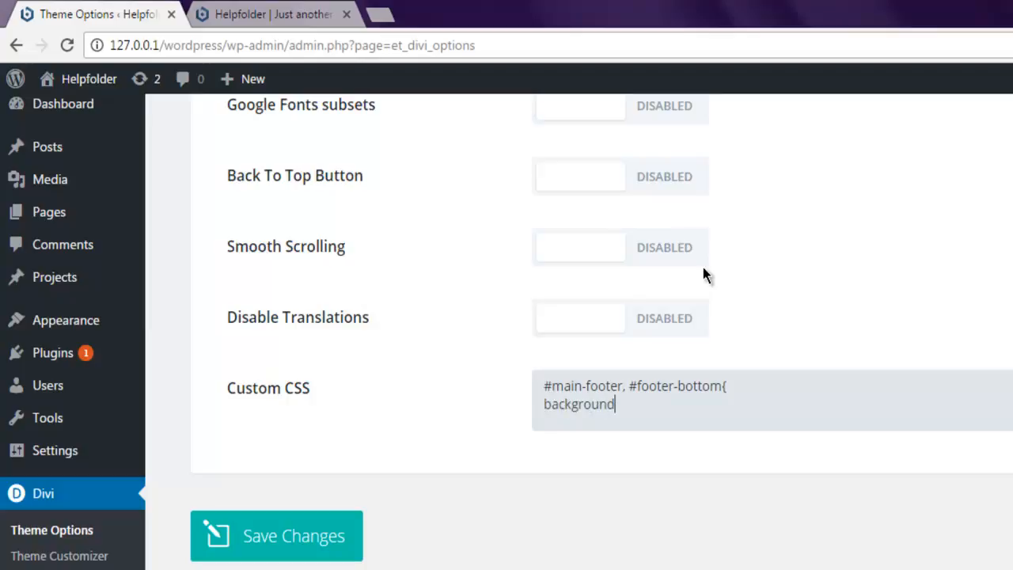
text(-color)
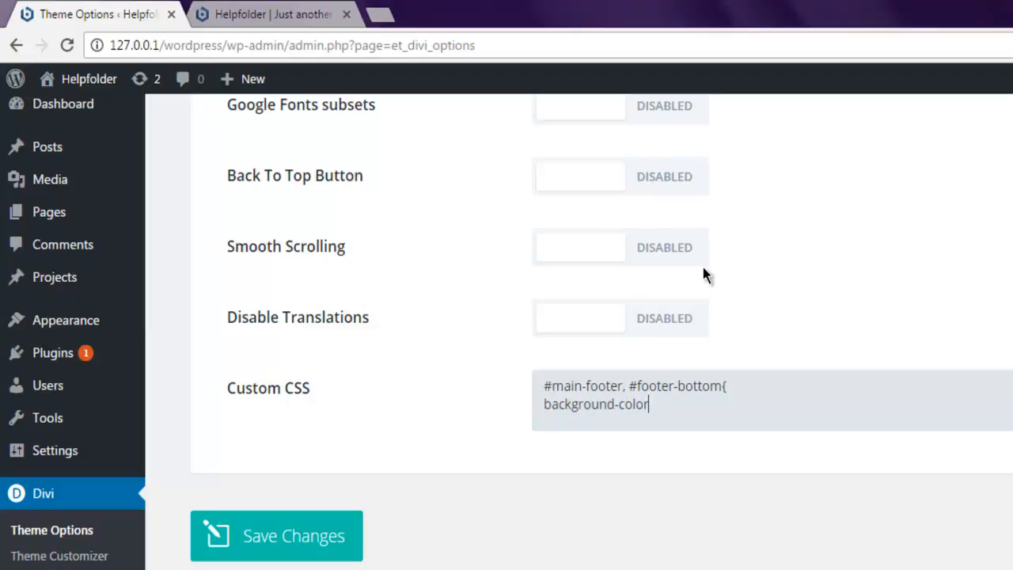
text(:)
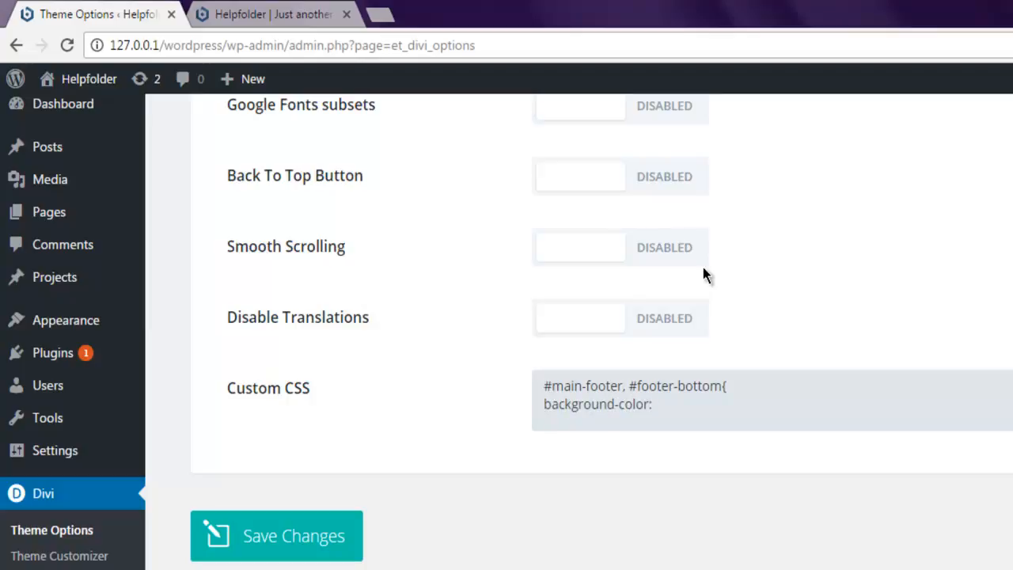
text(#da)
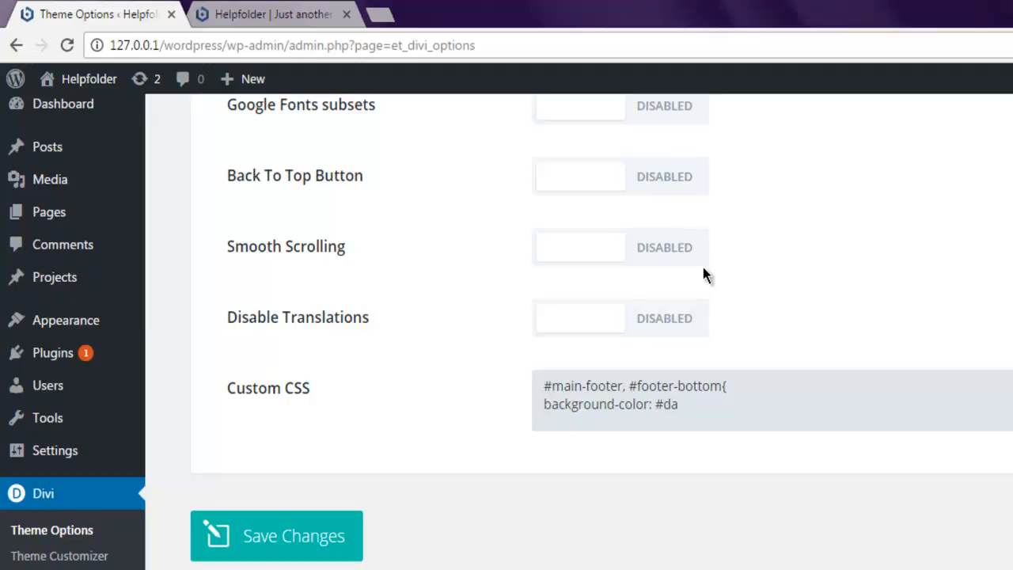
text(4747;)
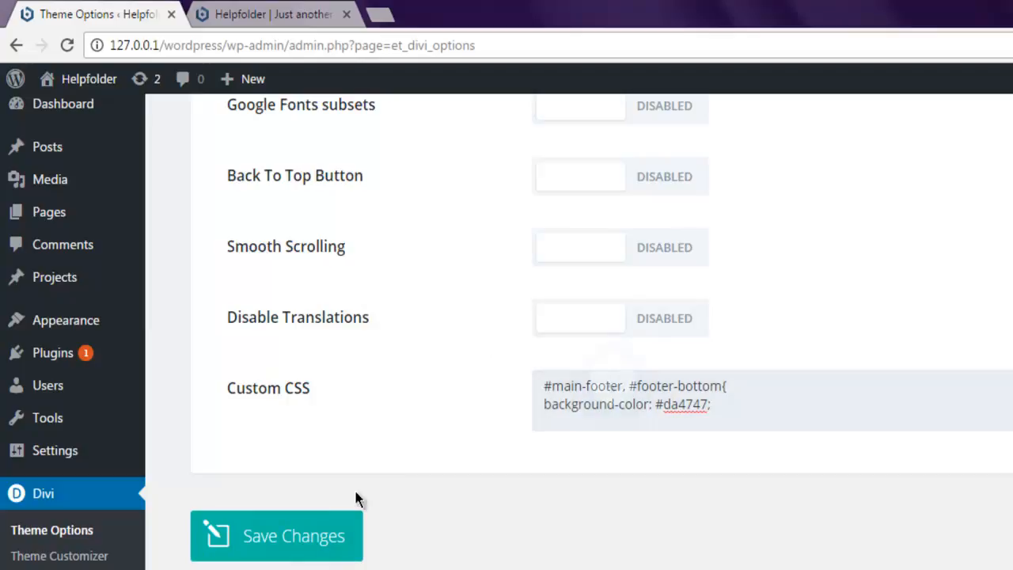
click(276, 536)
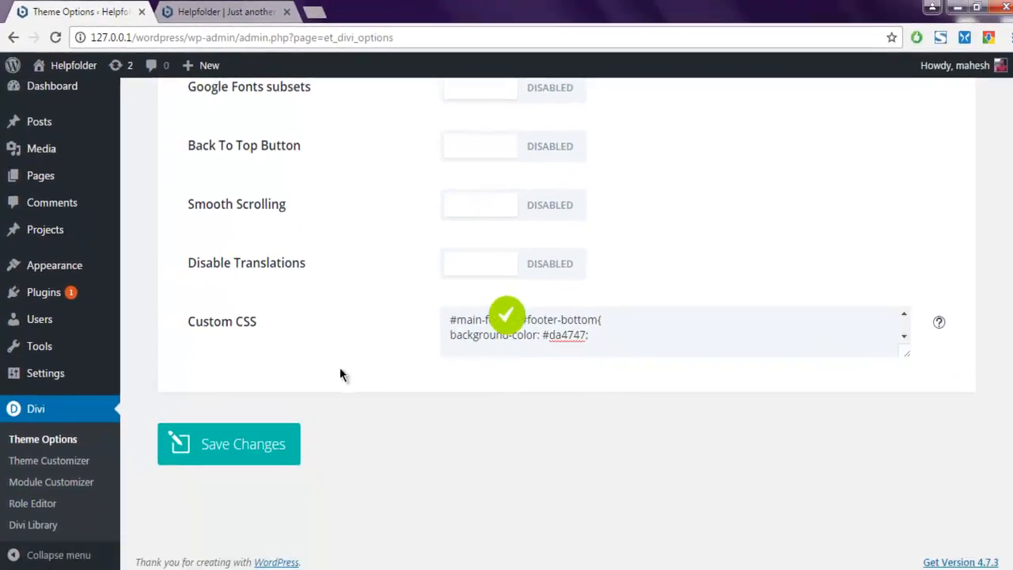
click(224, 11)
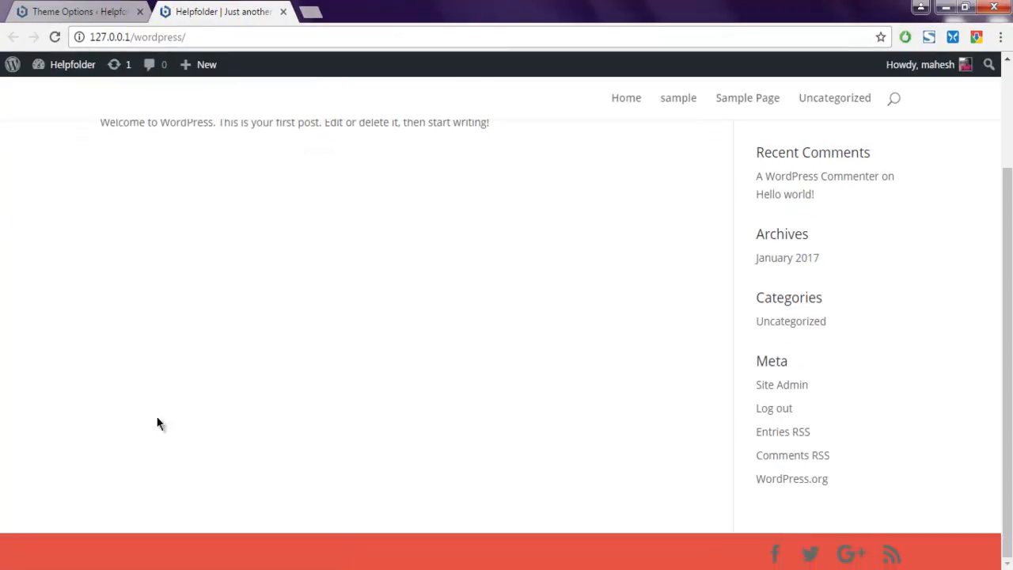
mouse_move(94, 558)
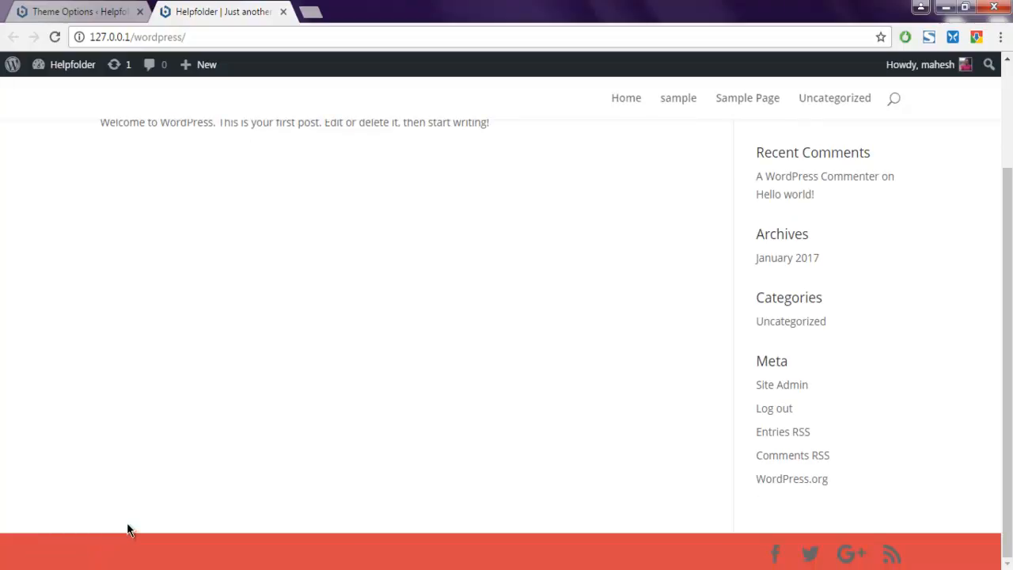
mouse_move(97, 561)
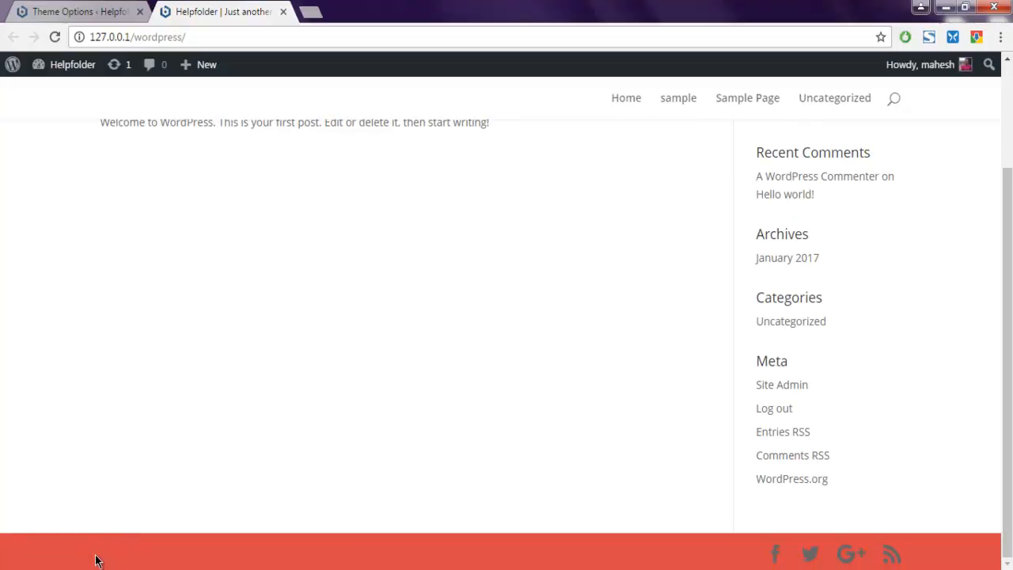
mouse_move(783, 550)
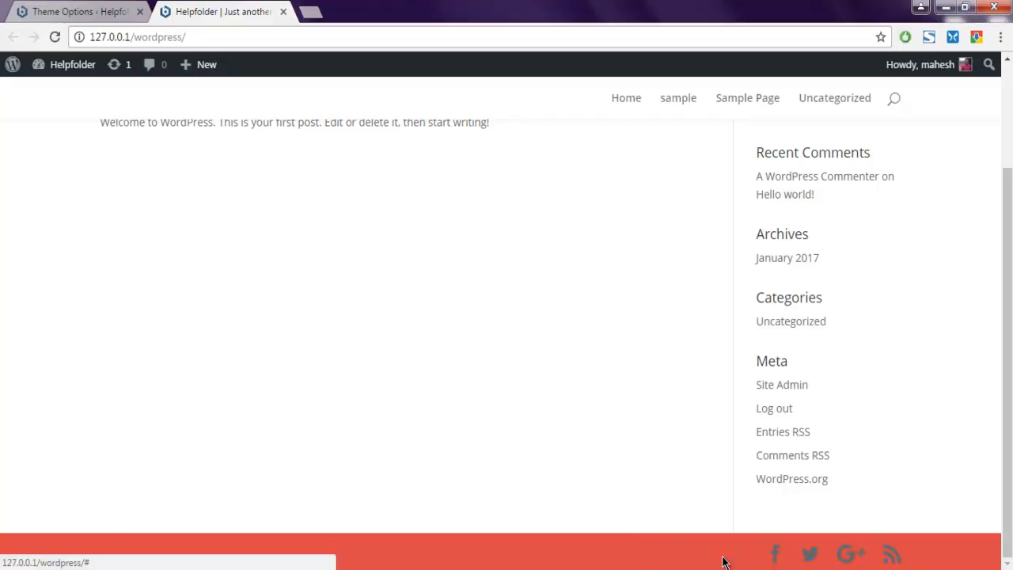
mouse_move(455, 520)
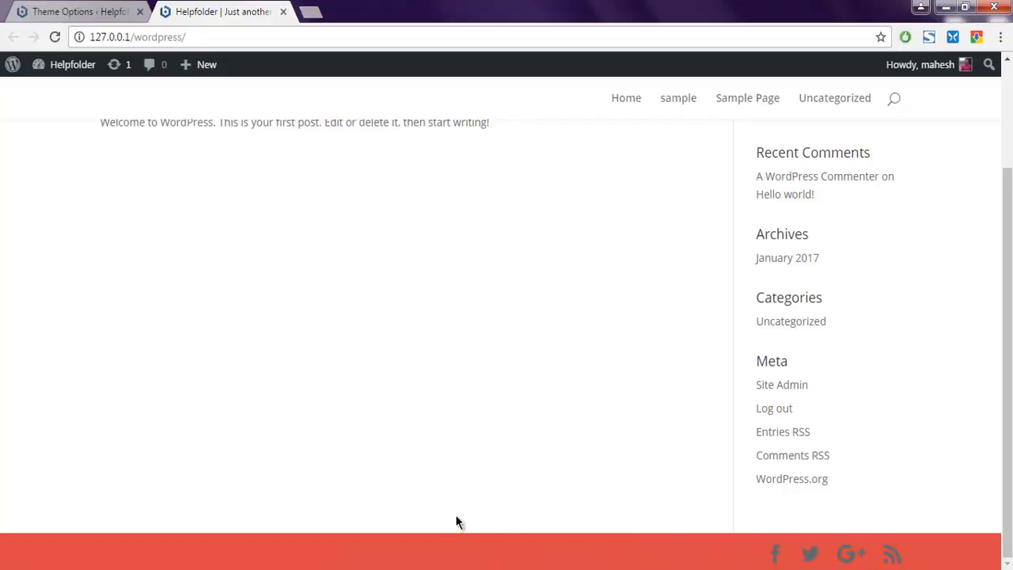
mouse_move(163, 256)
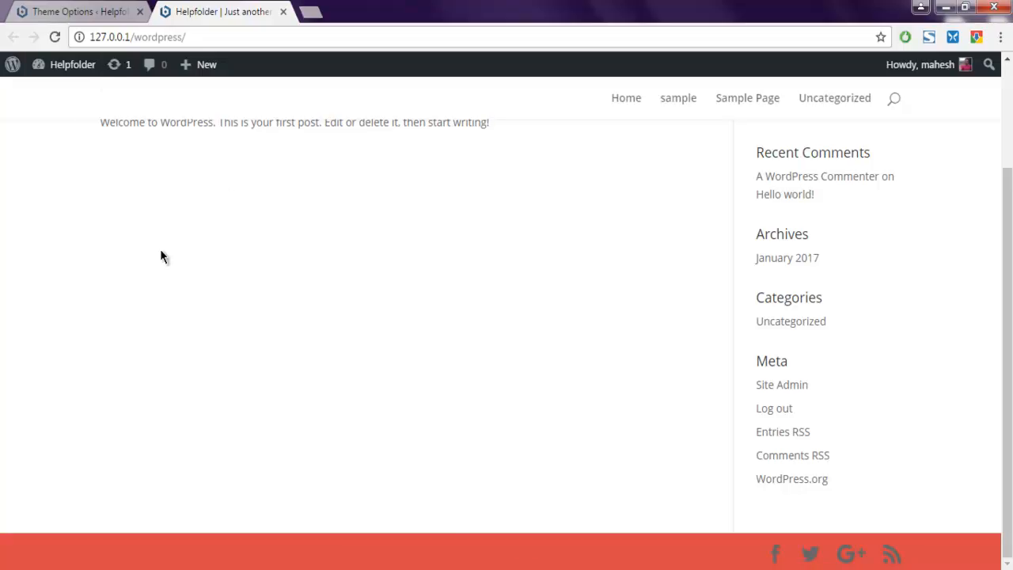
mouse_move(166, 249)
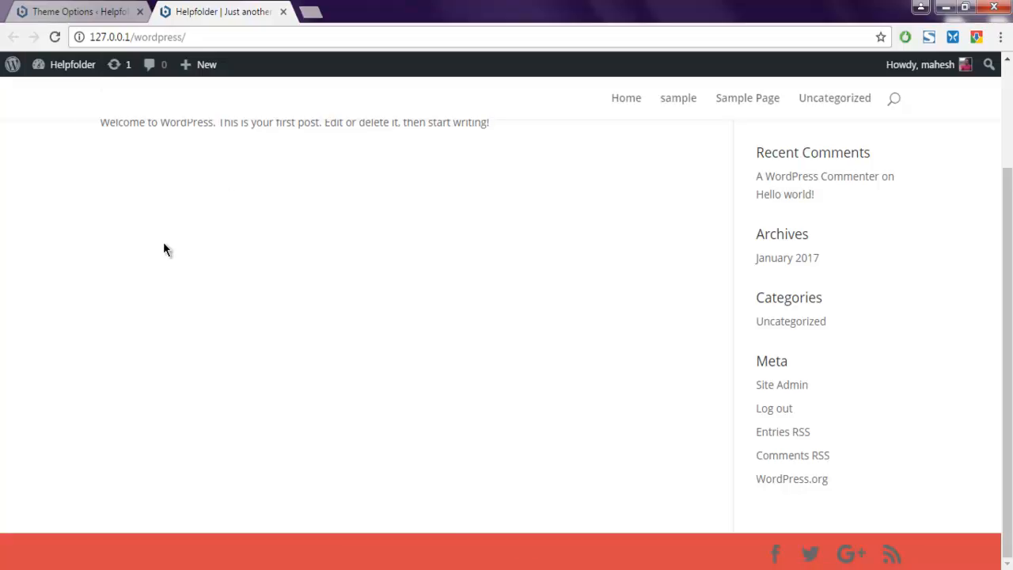
right_click(166, 249)
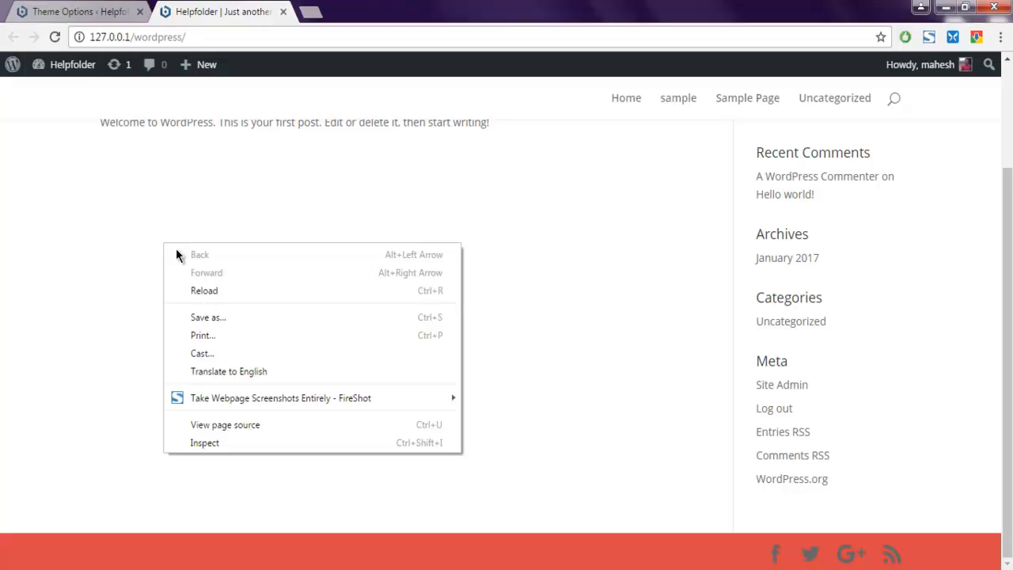
click(331, 361)
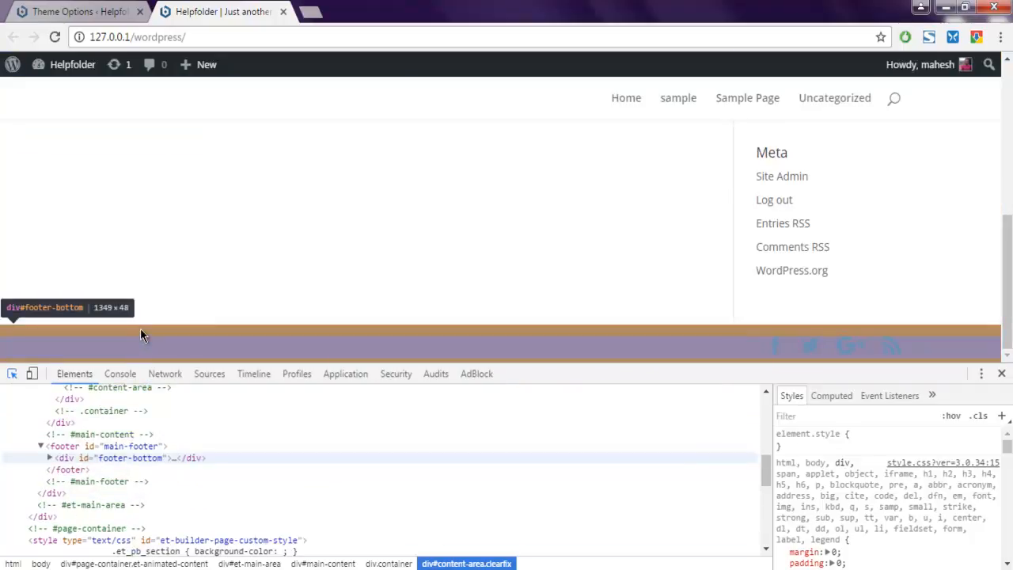
click(130, 458)
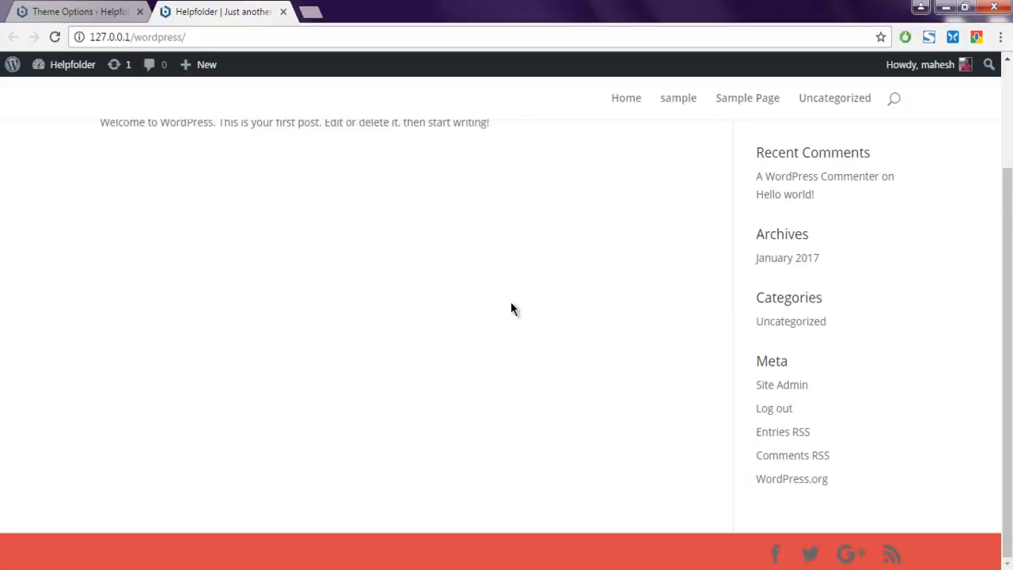
click(72, 11)
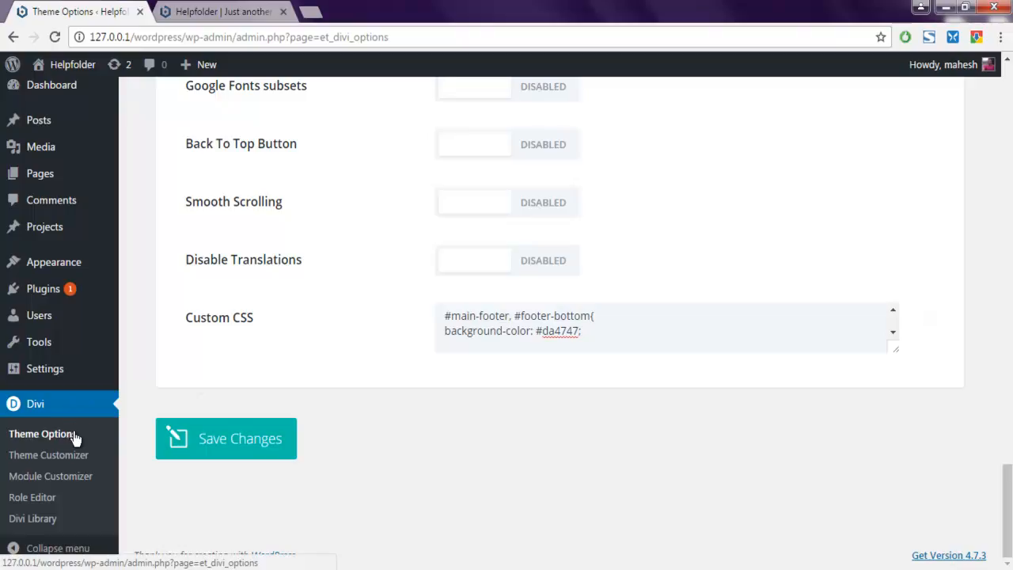
mouse_move(509, 383)
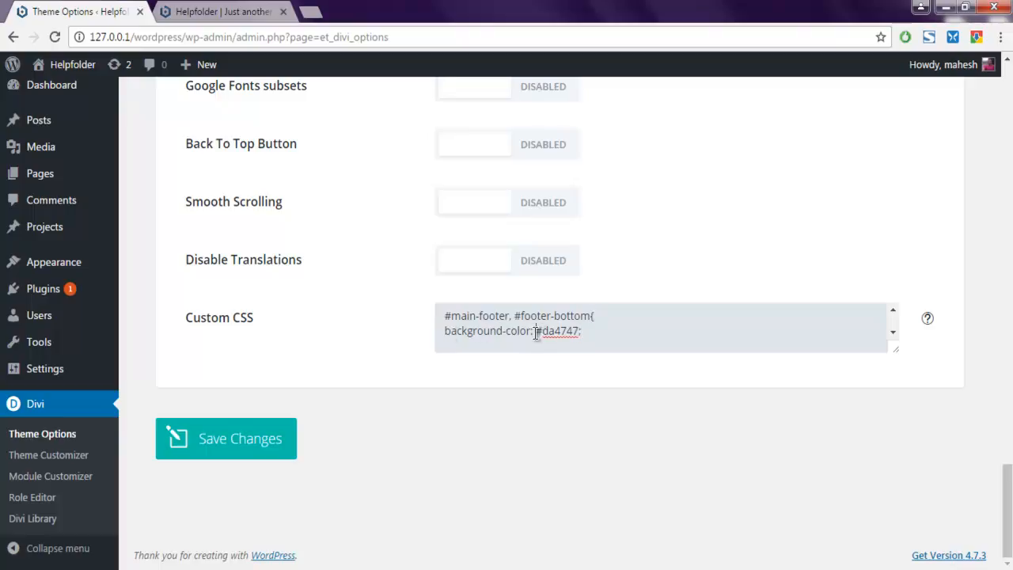
click(595, 333)
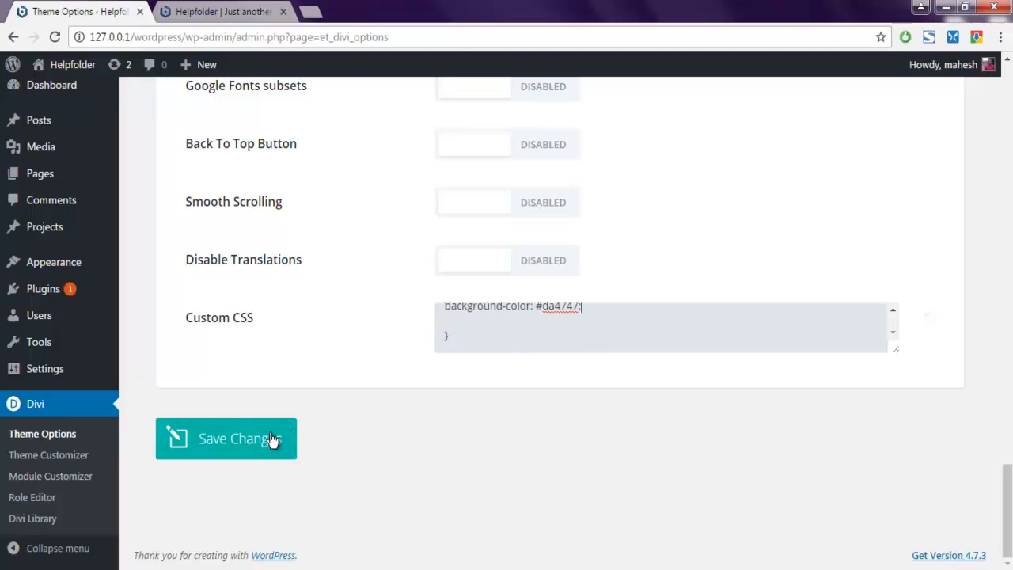
mouse_move(323, 200)
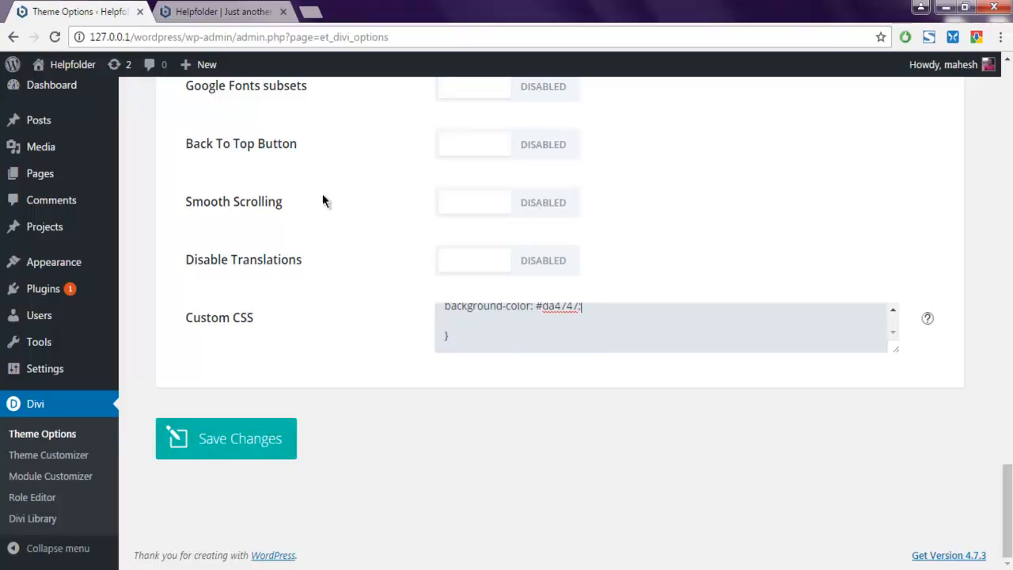
click(222, 11)
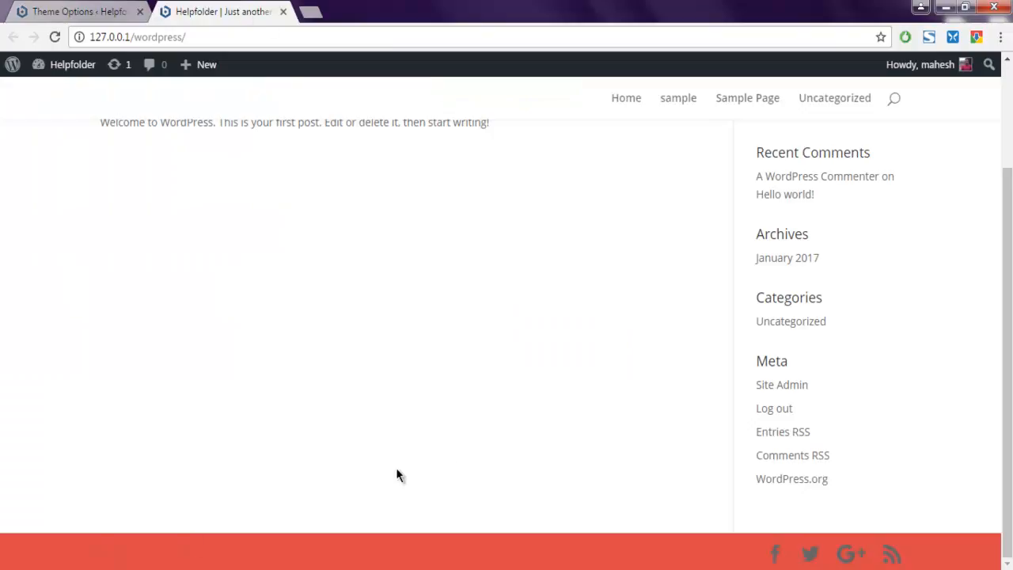